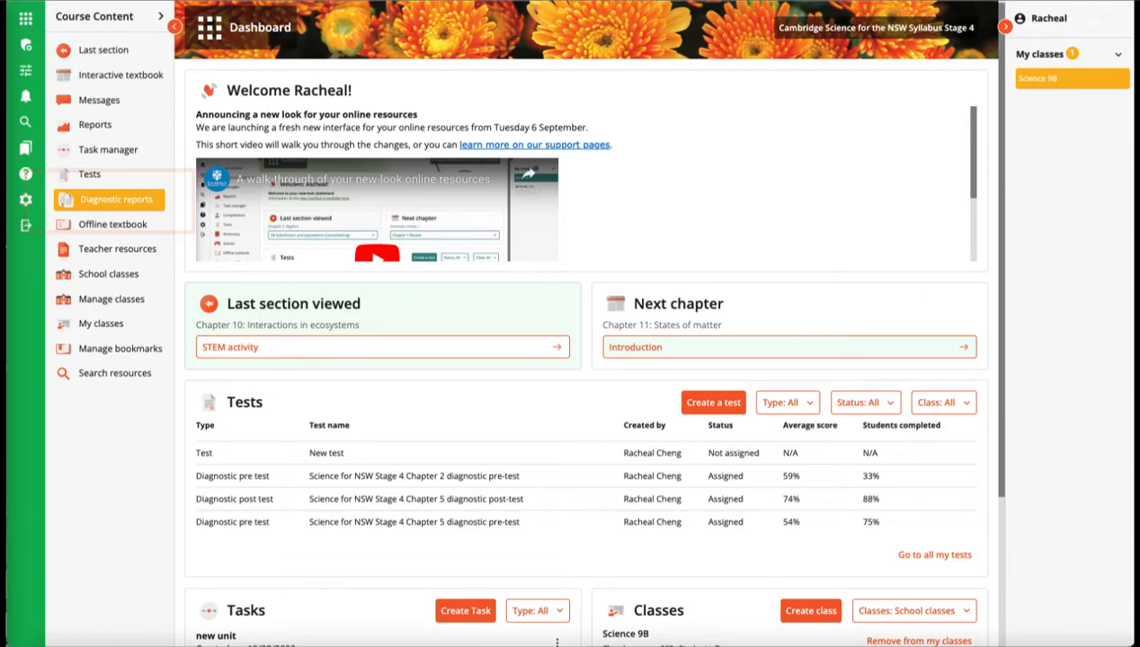
Show the Diagnostic reports page for Science 9B and review the included students.
{"action": "left_click", "coordinate": [115, 199]}
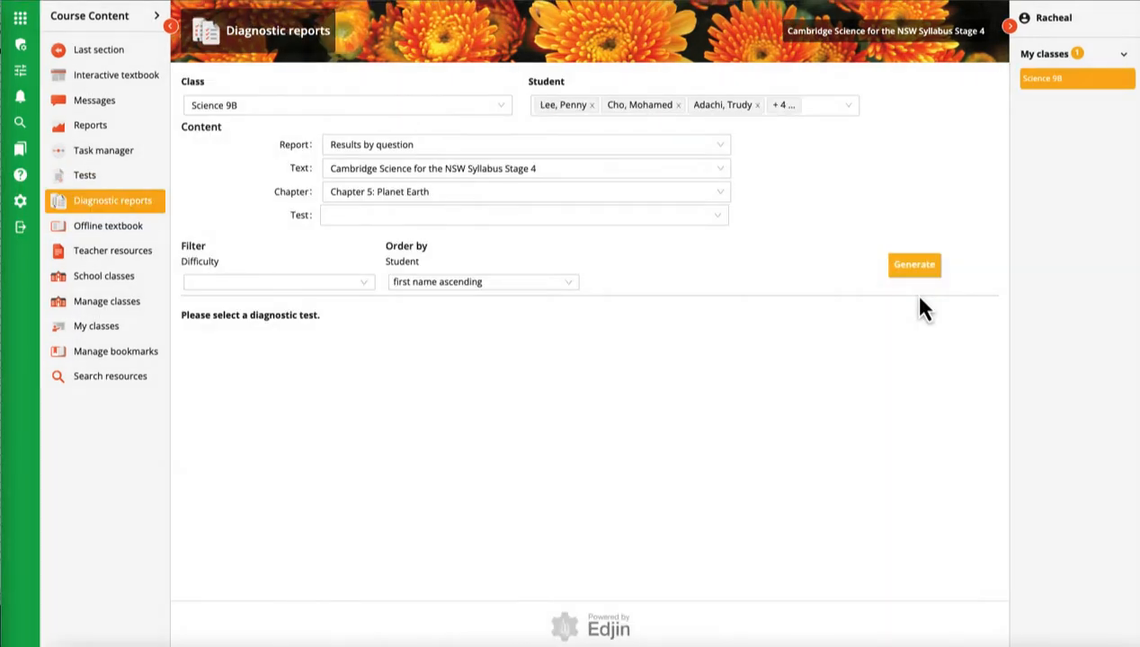
{"action": "left_click", "coordinate": [345, 105]}
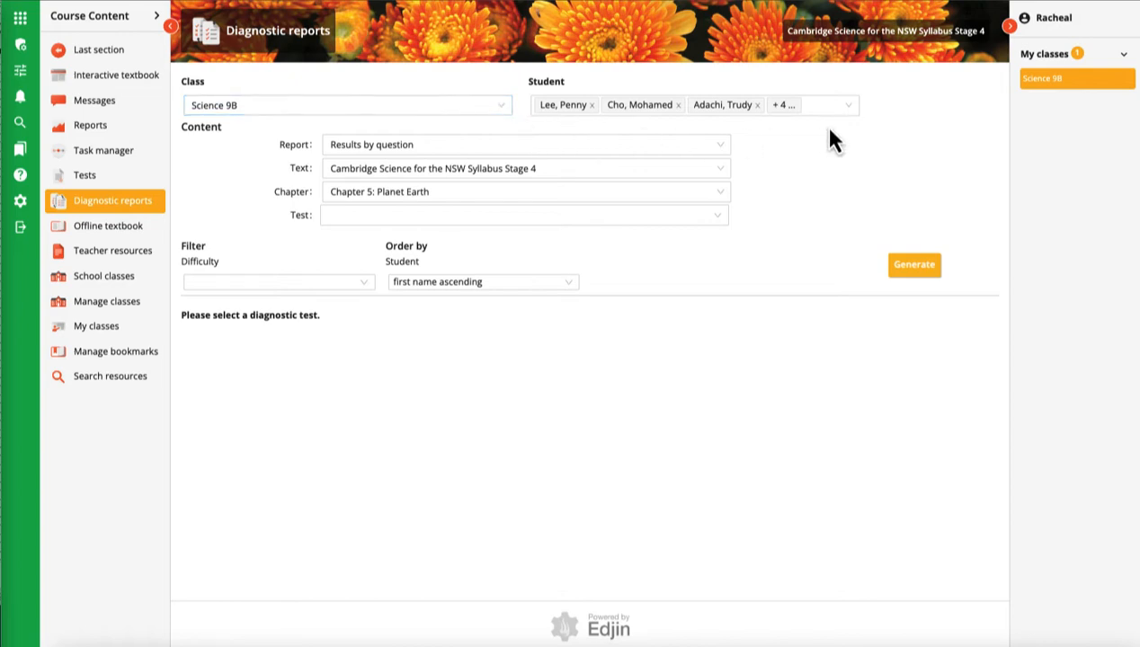
{"action": "left_click", "coordinate": [848, 104]}
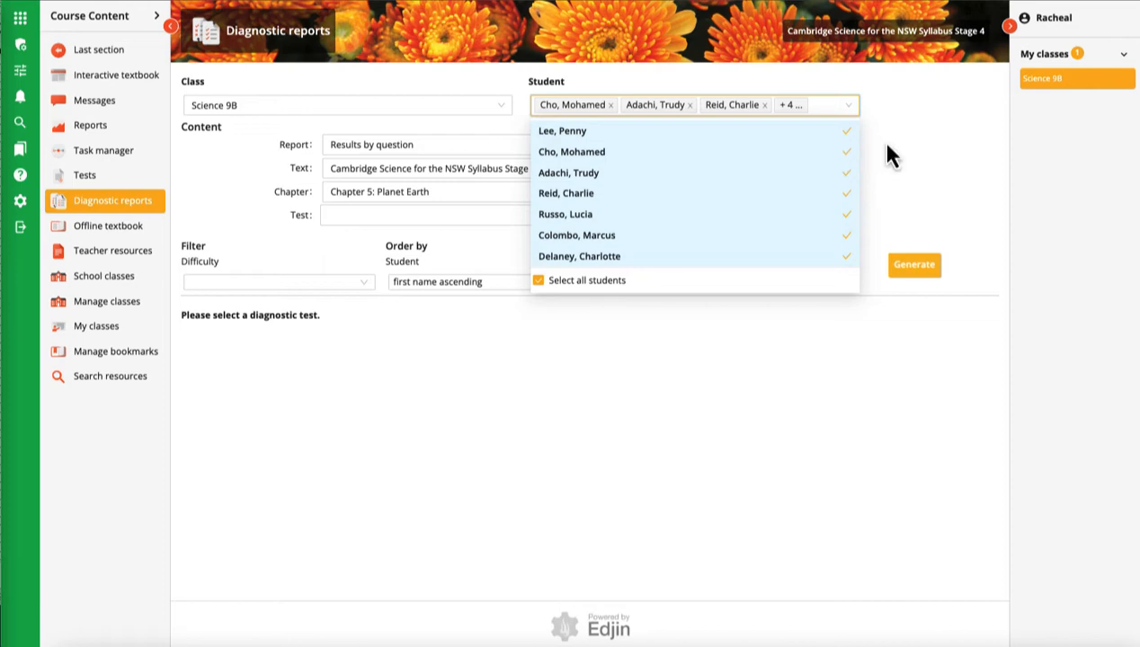
Choose Results by question, Chapter 5: Planet Earth and its Stage 4 diagnostic pre-test.
{"action": "left_click", "coordinate": [525, 144]}
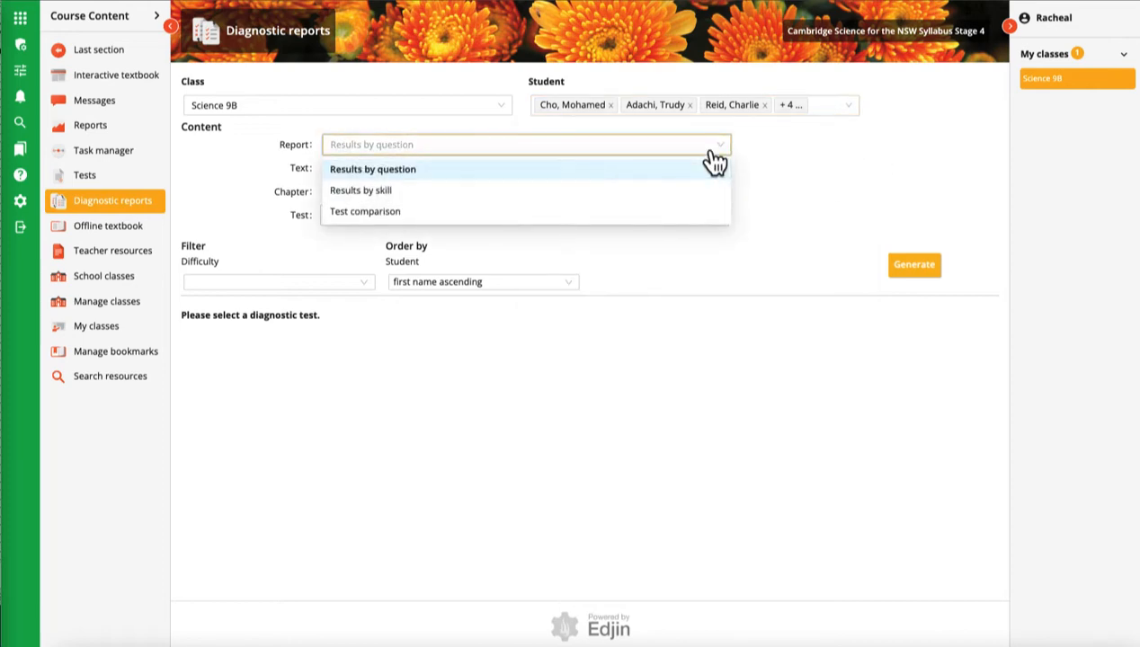
{"action": "left_click", "coordinate": [374, 169]}
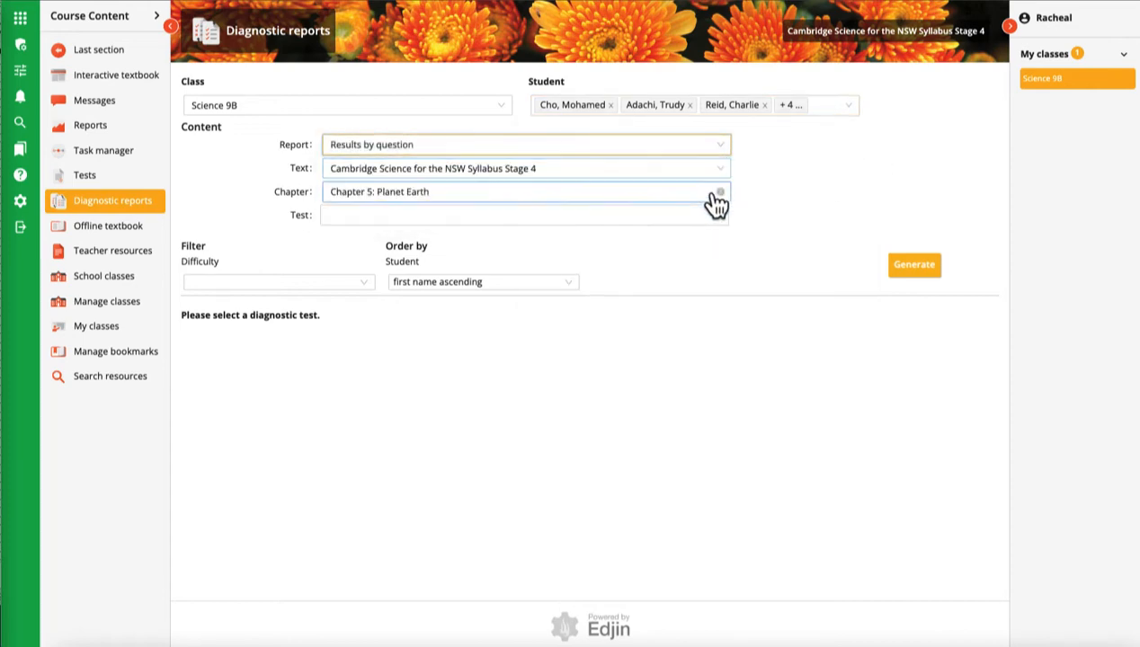
{"action": "left_click", "coordinate": [525, 190]}
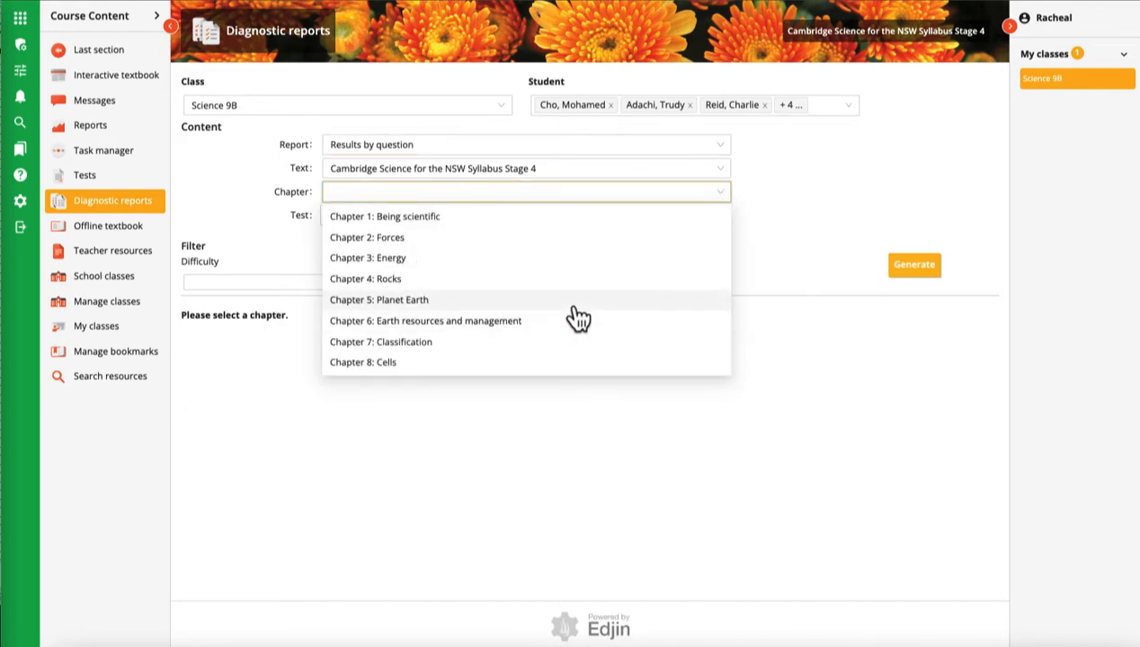
{"action": "left_click", "coordinate": [377, 298]}
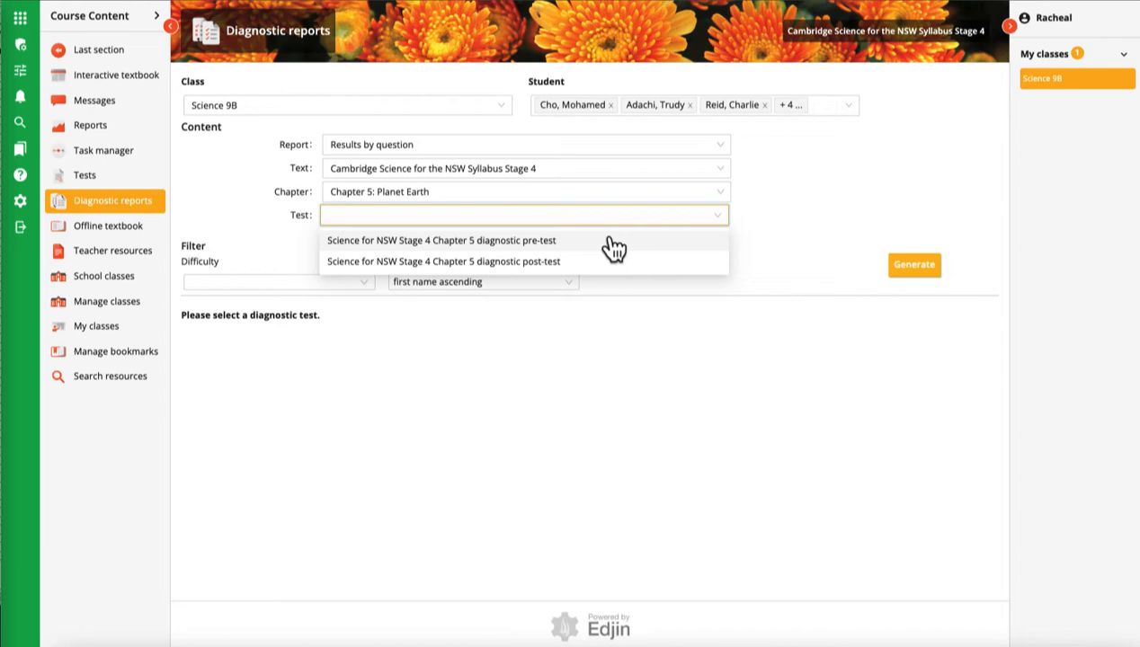
{"action": "left_click", "coordinate": [444, 240]}
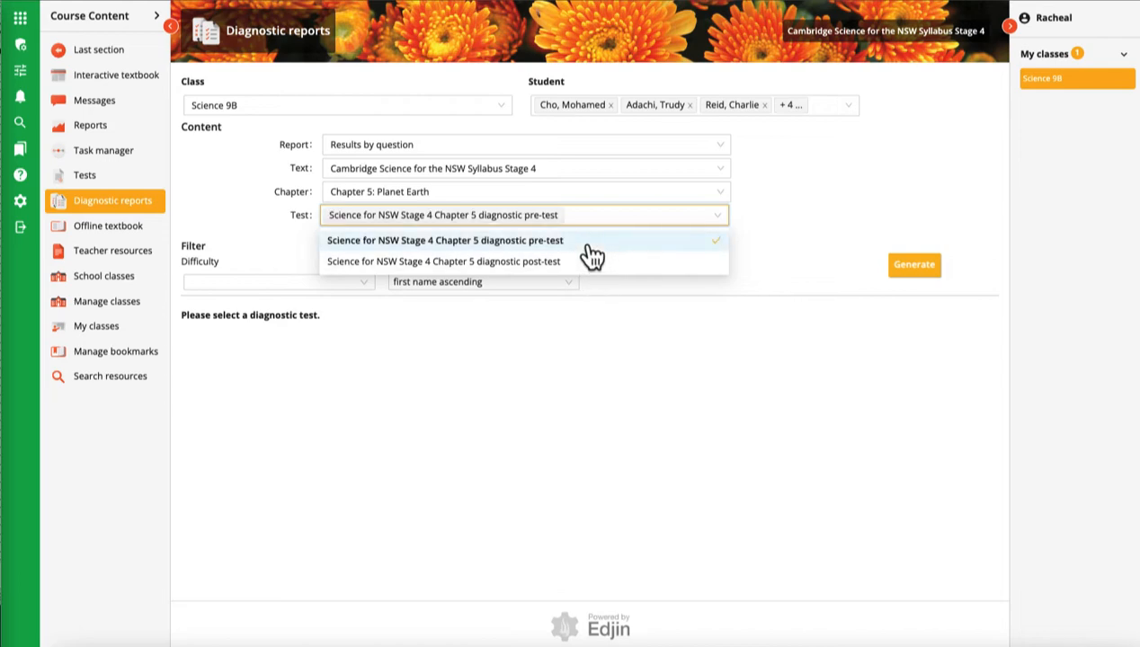
{"action": "left_click", "coordinate": [444, 241]}
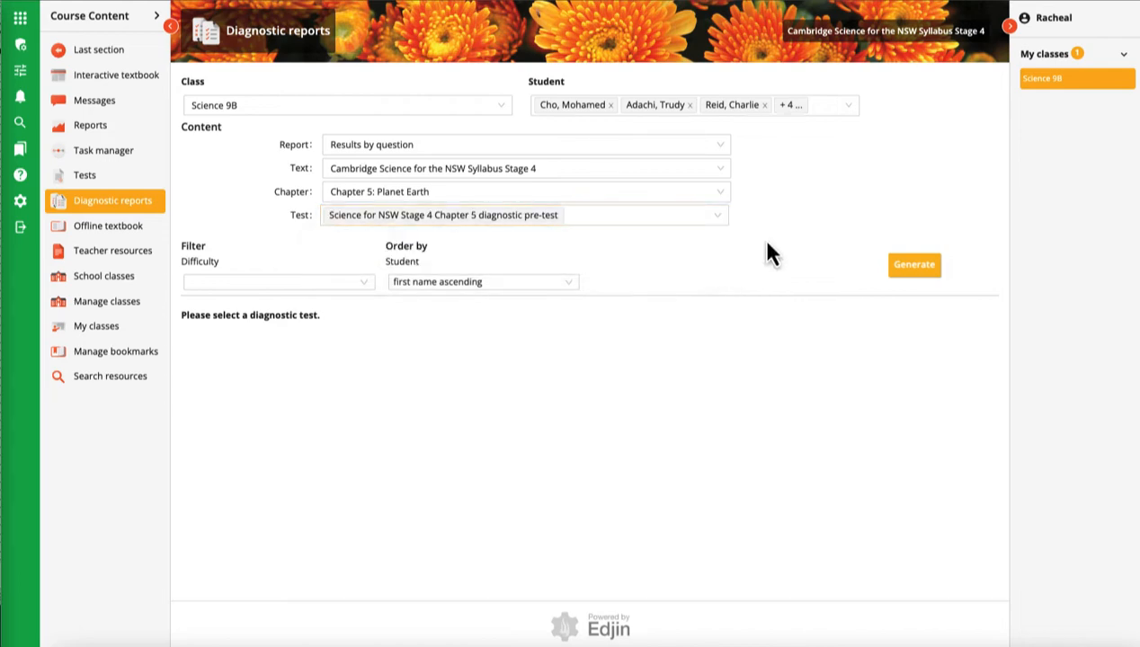
Generate the pre-test results grid and check the Difficulty and Order by choices.
{"action": "left_click", "coordinate": [913, 264]}
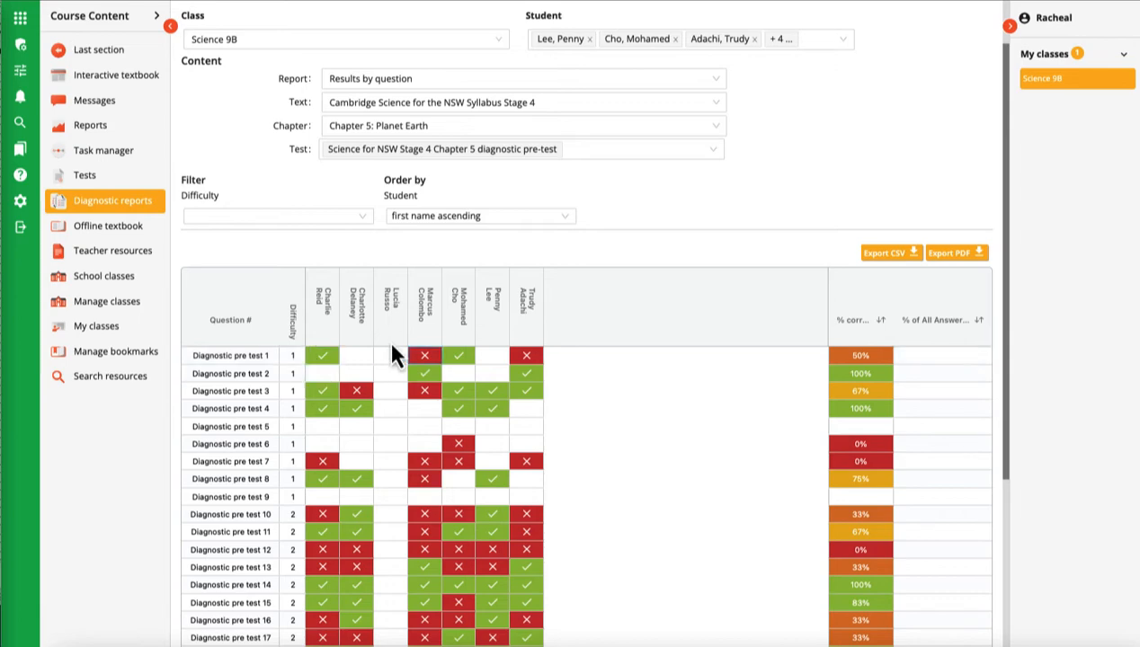
{"action": "left_click", "coordinate": [277, 216]}
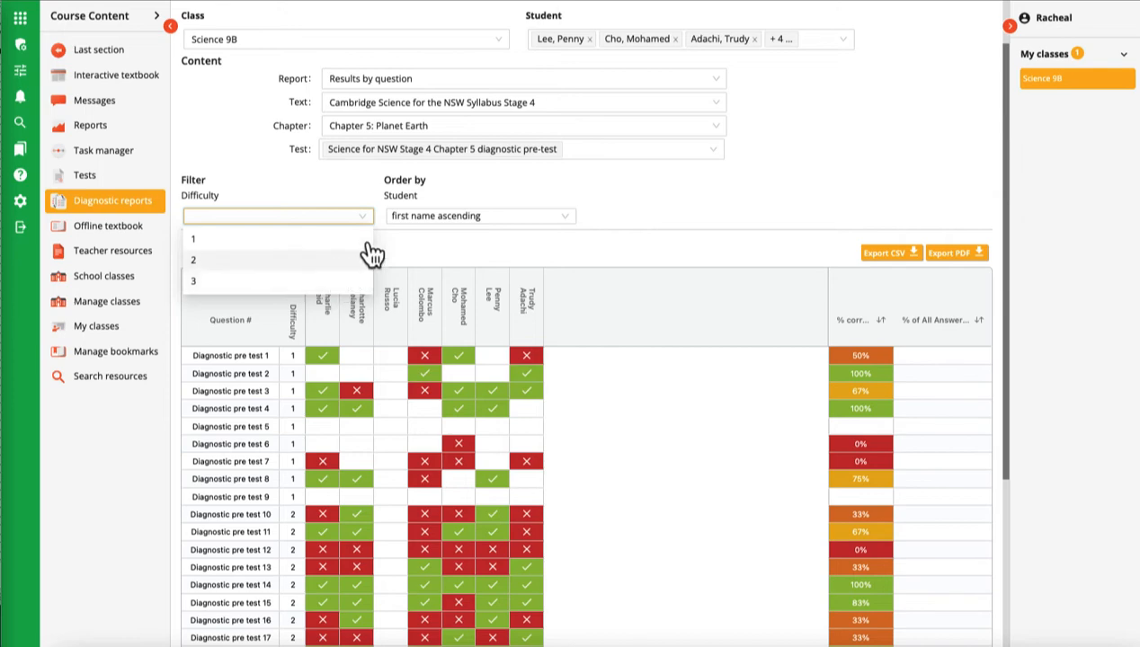
{"action": "left_click", "coordinate": [478, 216]}
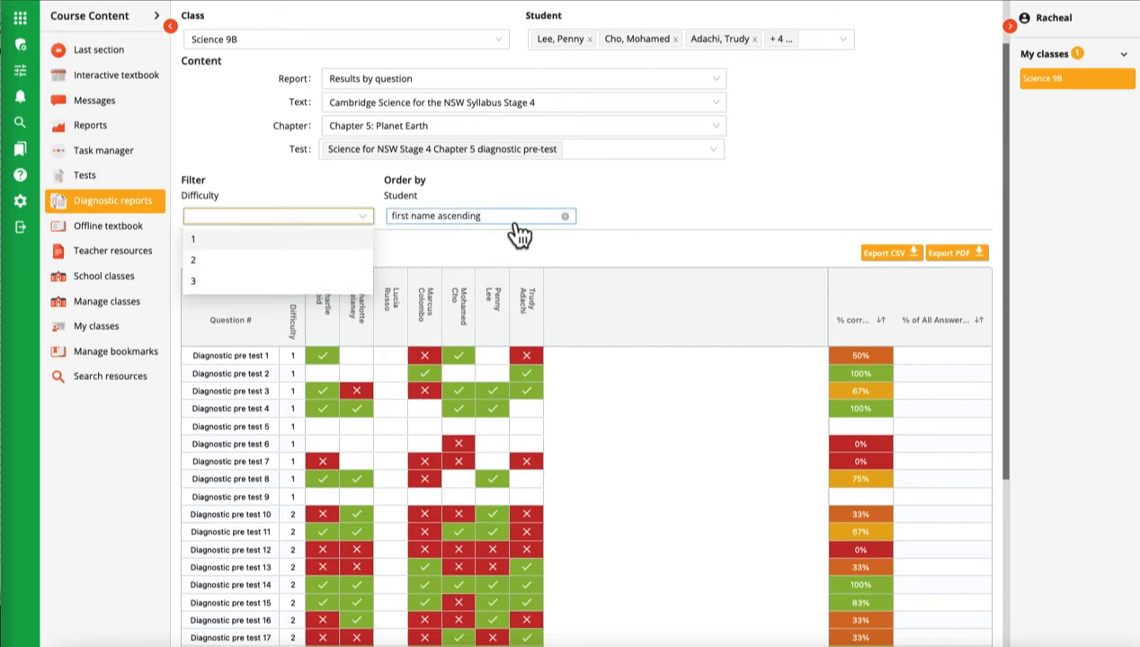
{"action": "left_click", "coordinate": [479, 215]}
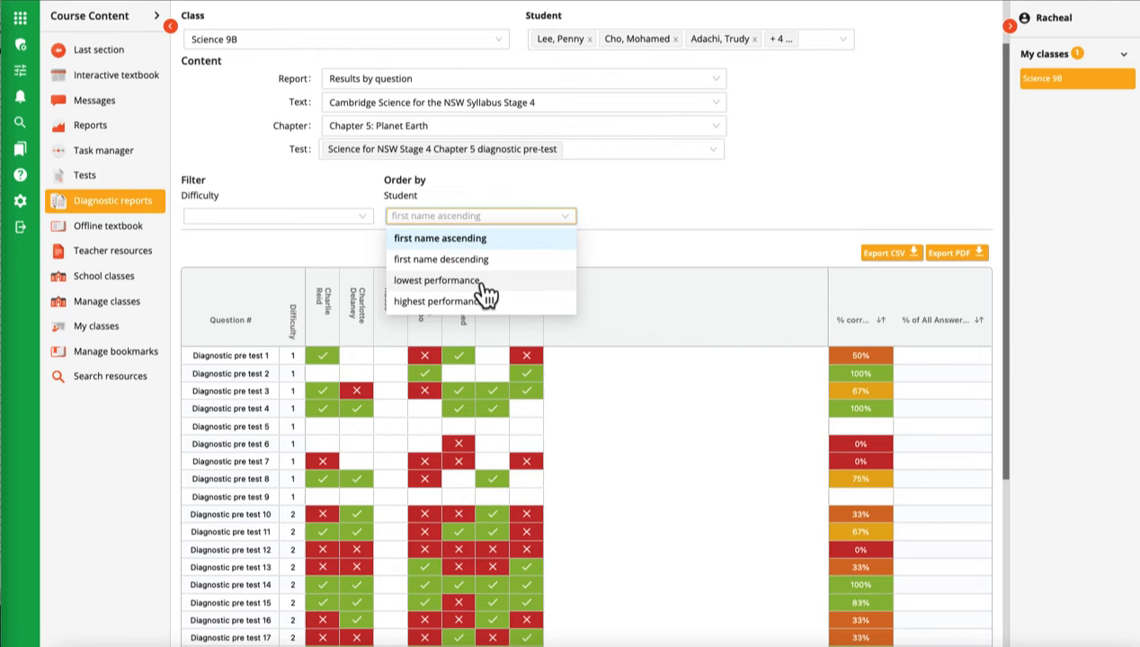
{"action": "left_click", "coordinate": [434, 281]}
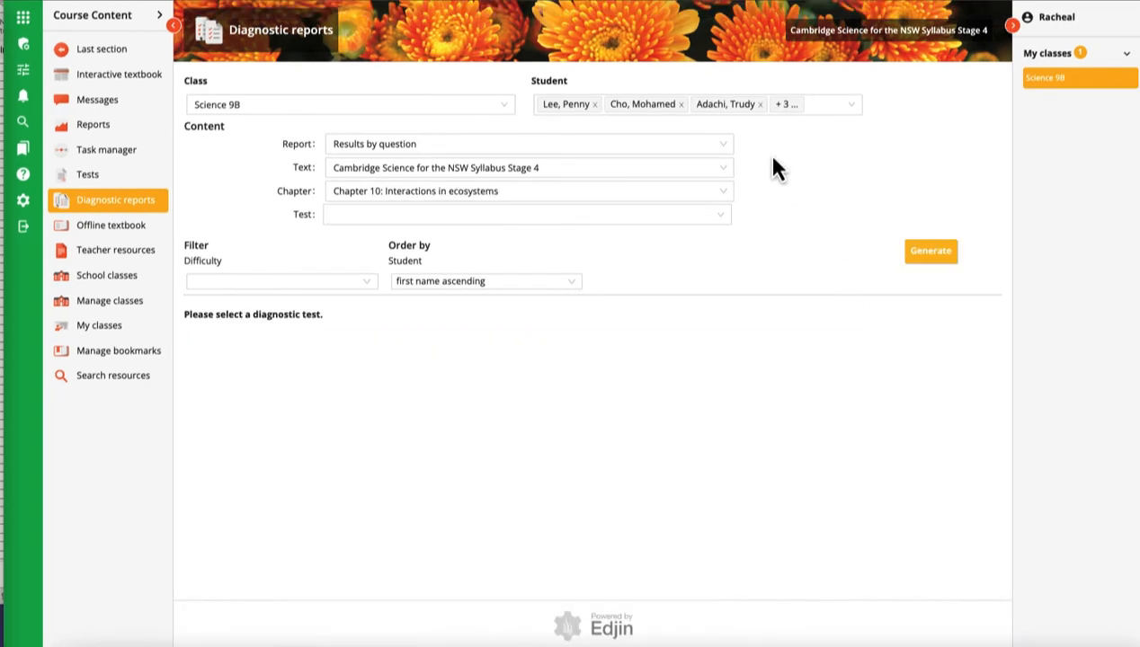
Choose Results by skill for Chapter 5: Planet Earth and its pre-test.
{"action": "left_click", "coordinate": [528, 144]}
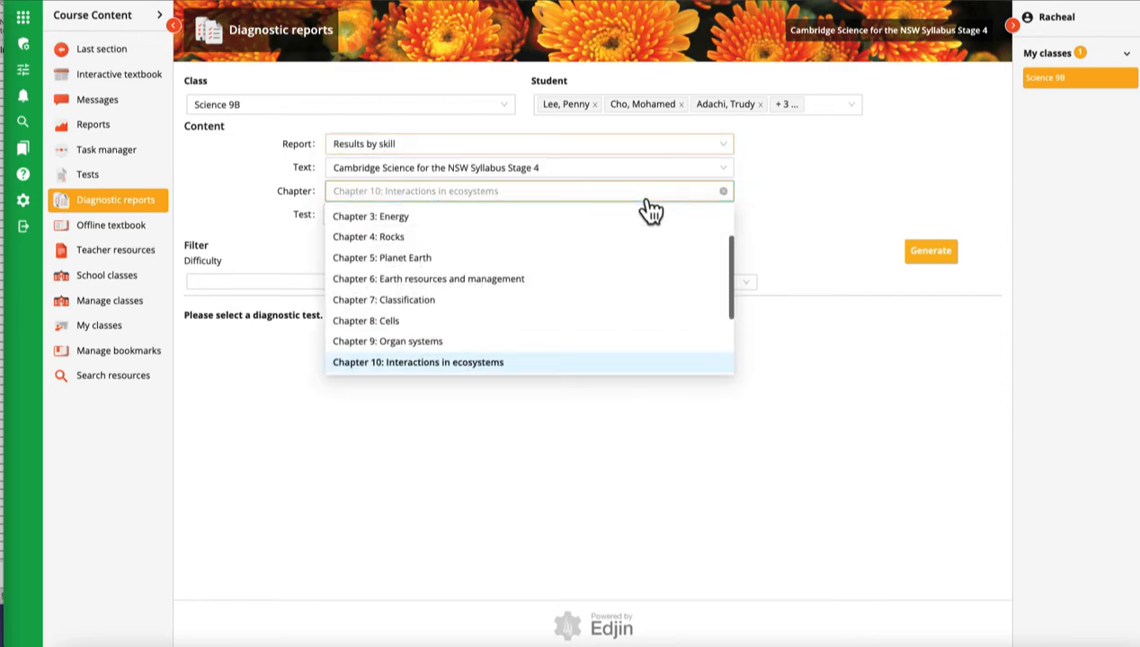
{"action": "left_click", "coordinate": [381, 257]}
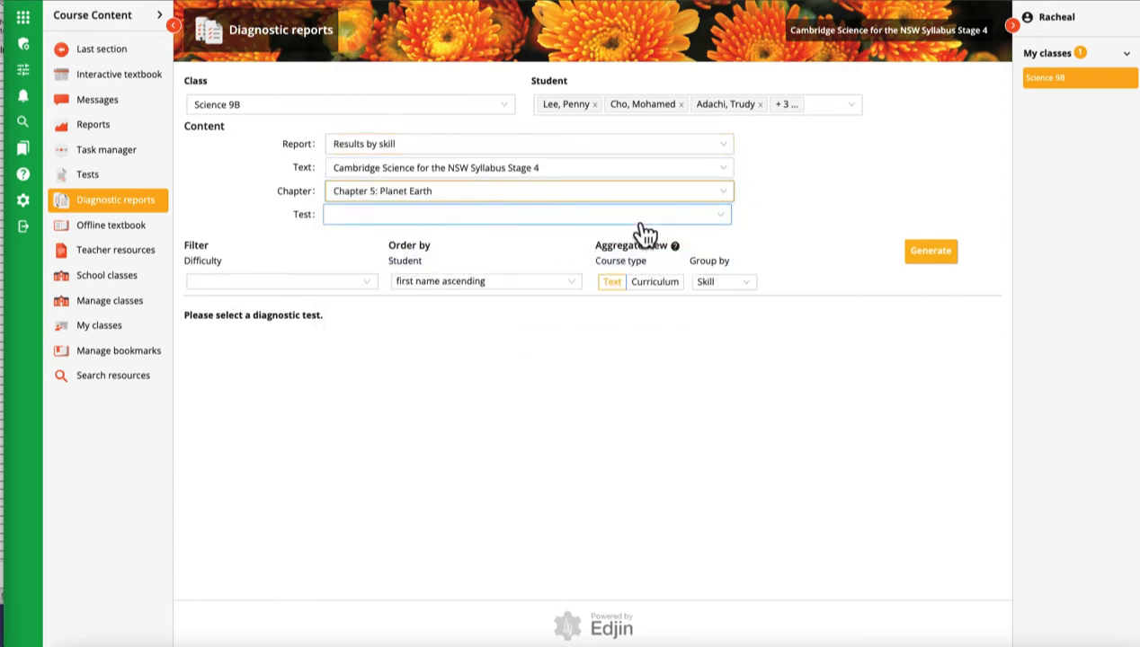
{"action": "left_click", "coordinate": [525, 214]}
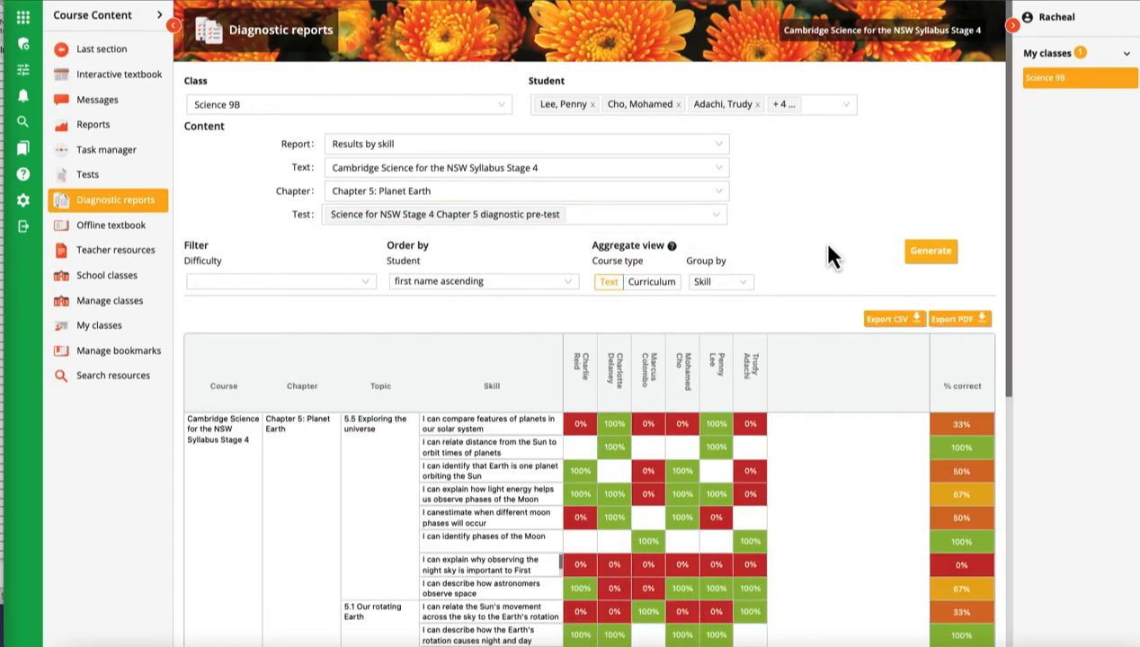
Group the skill results by Topic then back to Skill, and try the Difficulty filter.
{"action": "scroll", "scroll_direction": "down", "scroll_amount": 3}
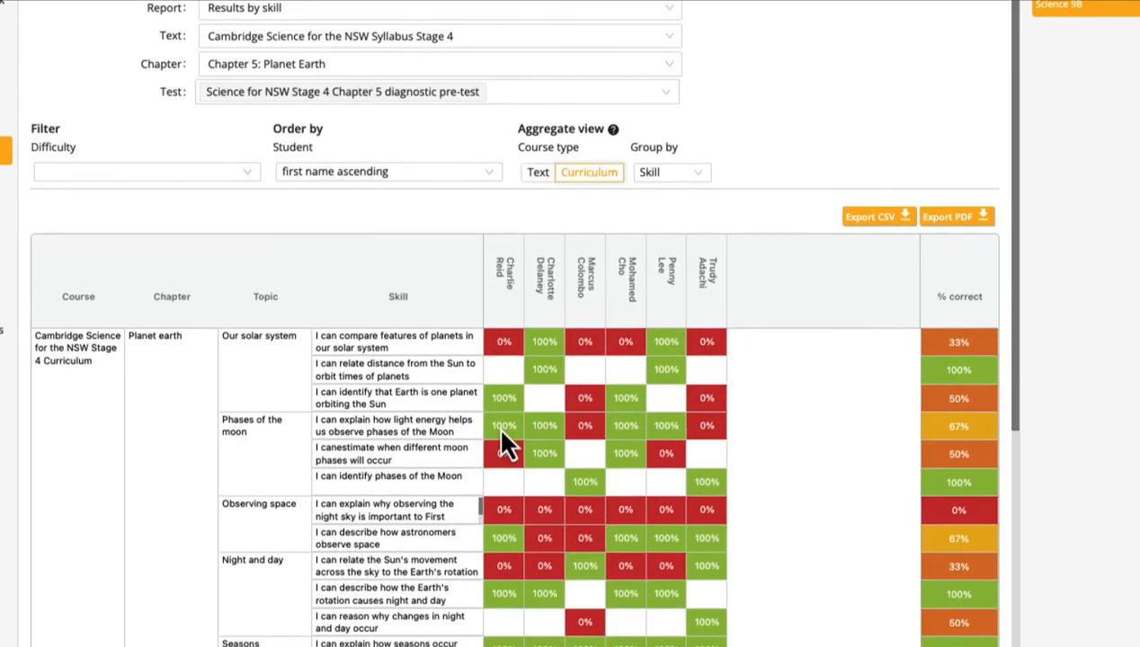
{"action": "scroll", "scroll_direction": "down", "scroll_amount": 3}
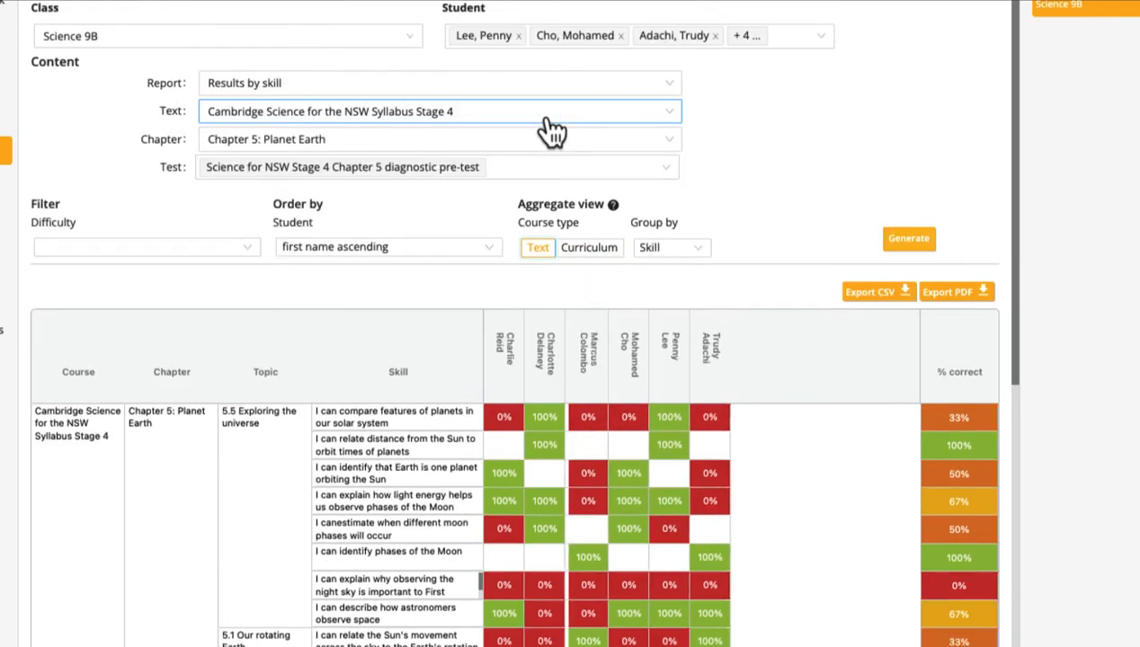
{"action": "left_click", "coordinate": [671, 248]}
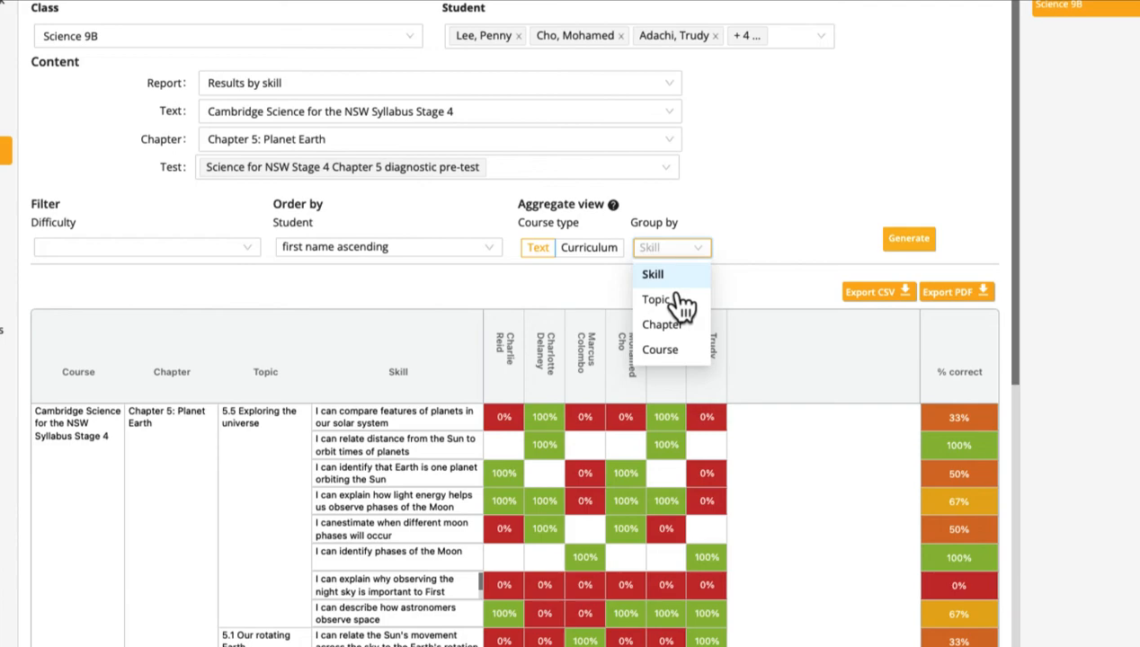
{"action": "left_click", "coordinate": [658, 299]}
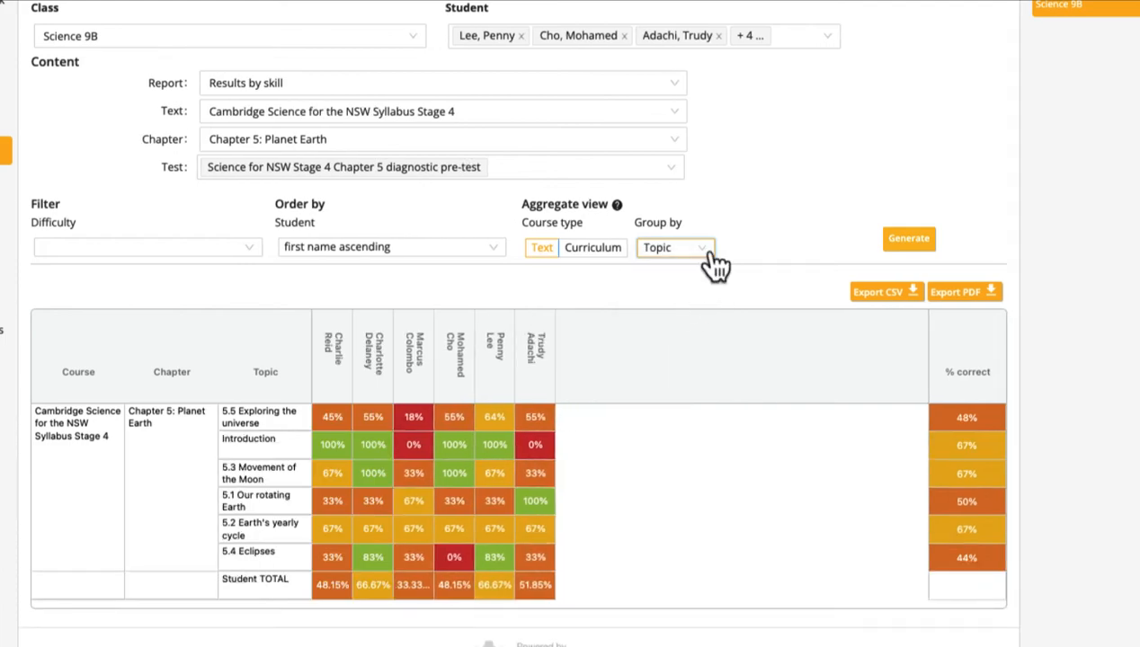
{"action": "left_click", "coordinate": [674, 248]}
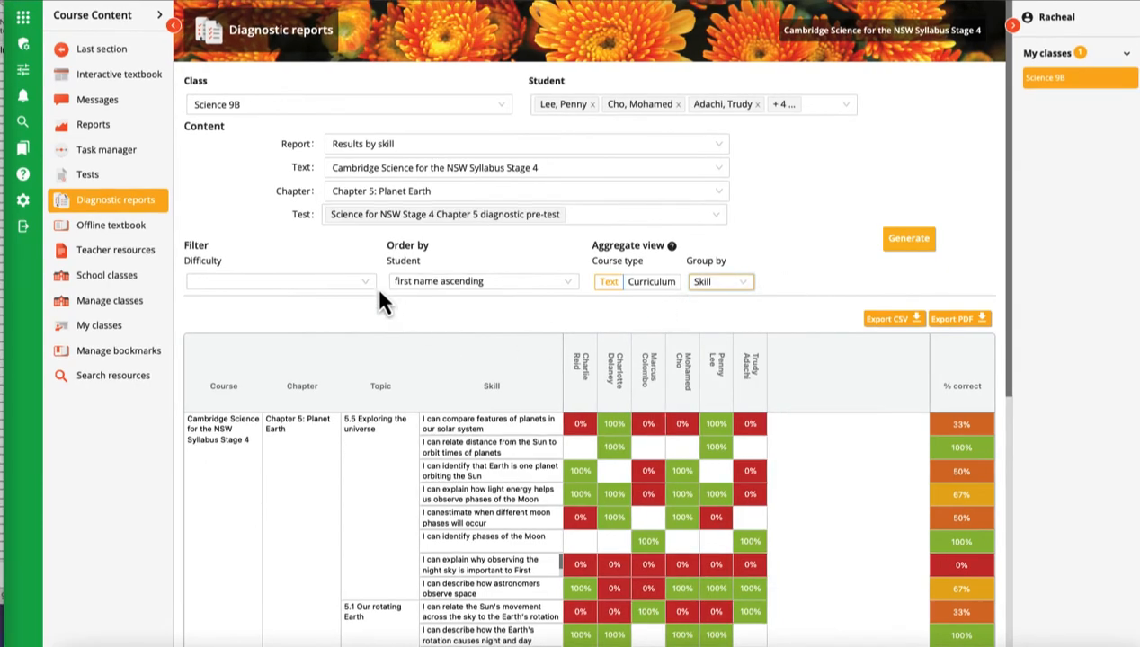
{"action": "left_click", "coordinate": [281, 280]}
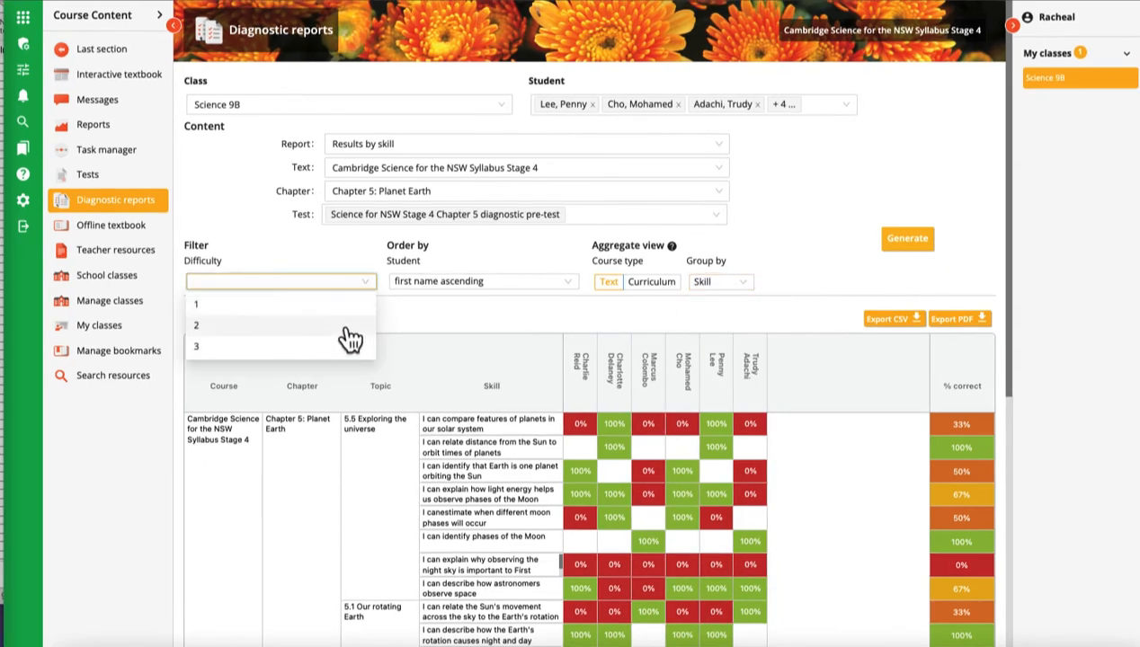
{"action": "left_click", "coordinate": [194, 323]}
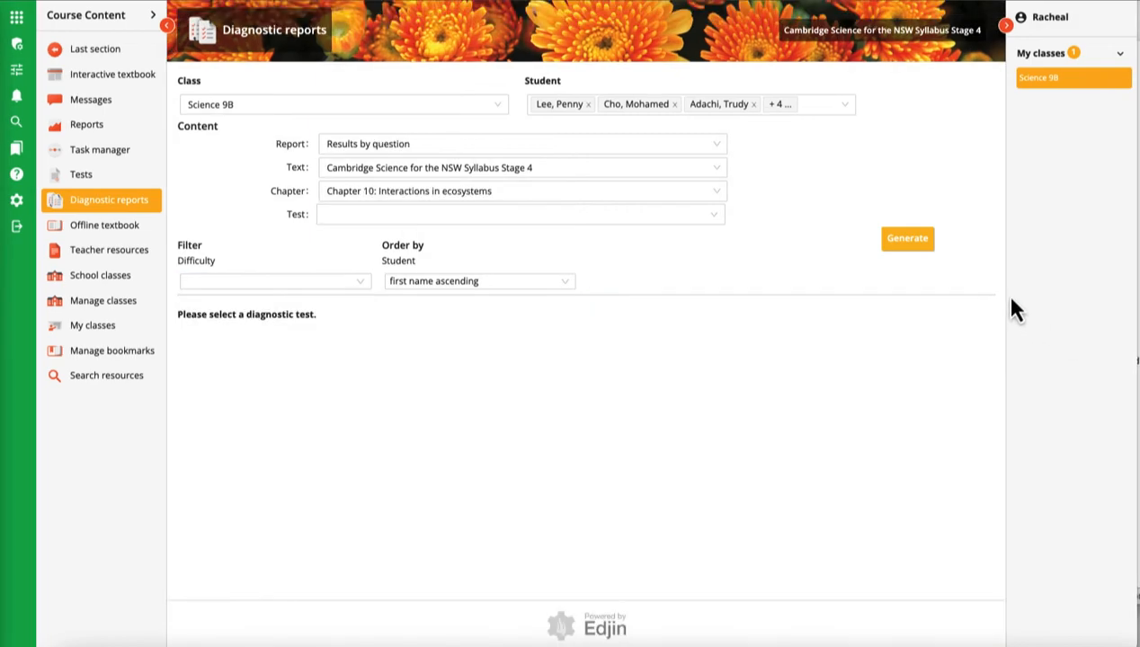
Choose Test comparison for Chapter 5: Planet Earth with both pre-test and post-test selected.
{"action": "left_click", "coordinate": [520, 144]}
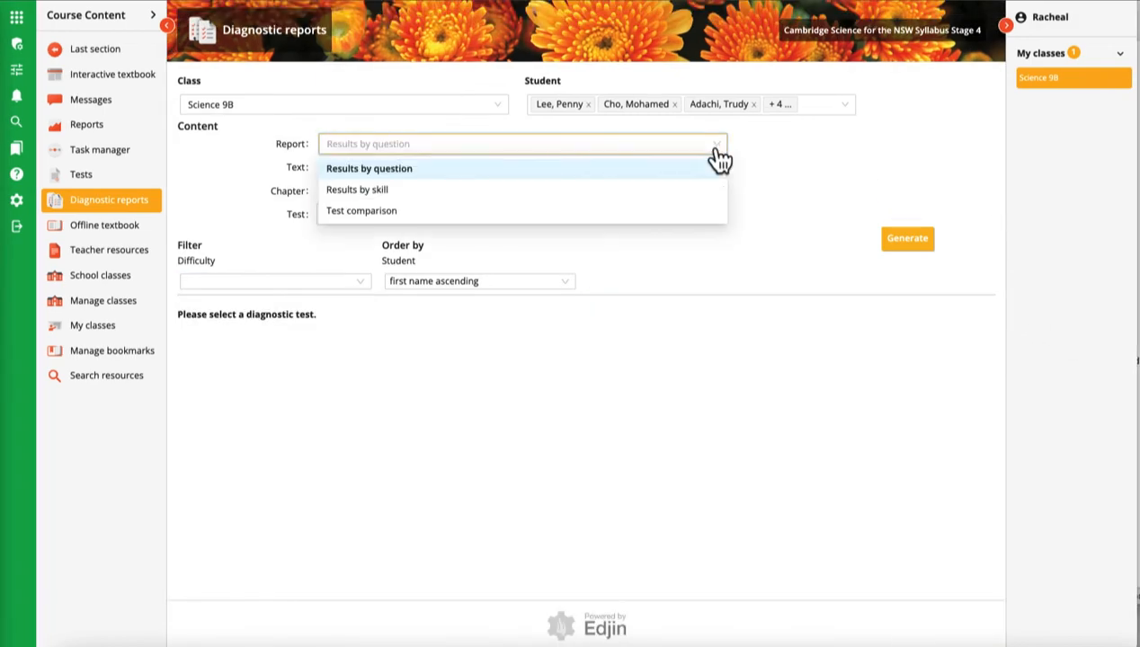
{"action": "left_click", "coordinate": [360, 210]}
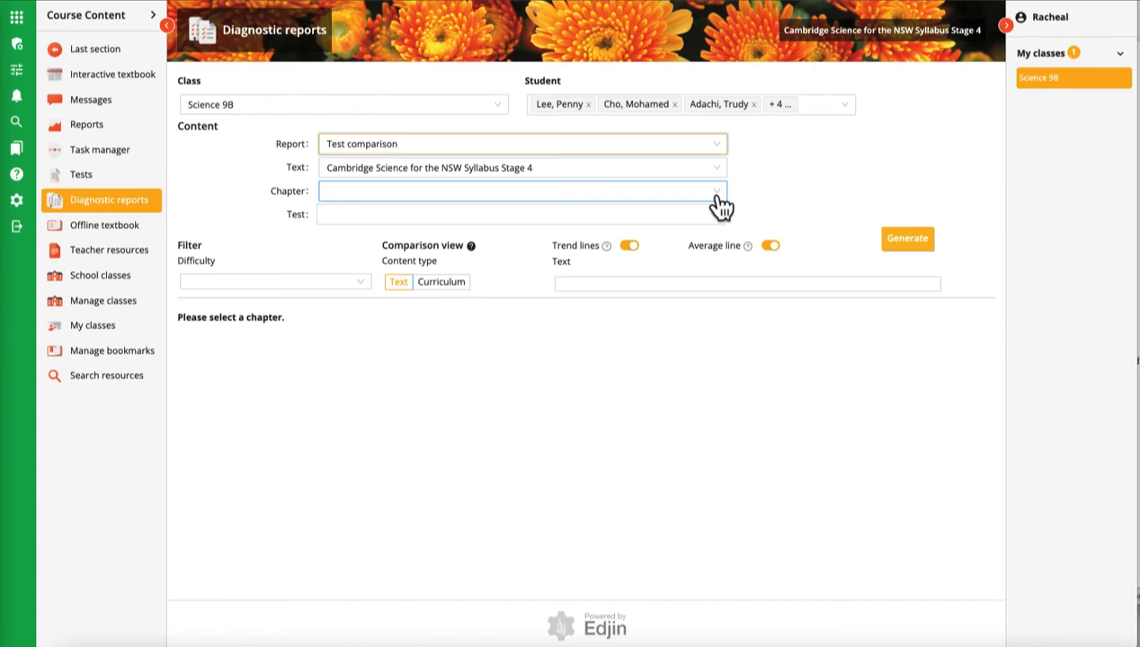
{"action": "left_click", "coordinate": [521, 191]}
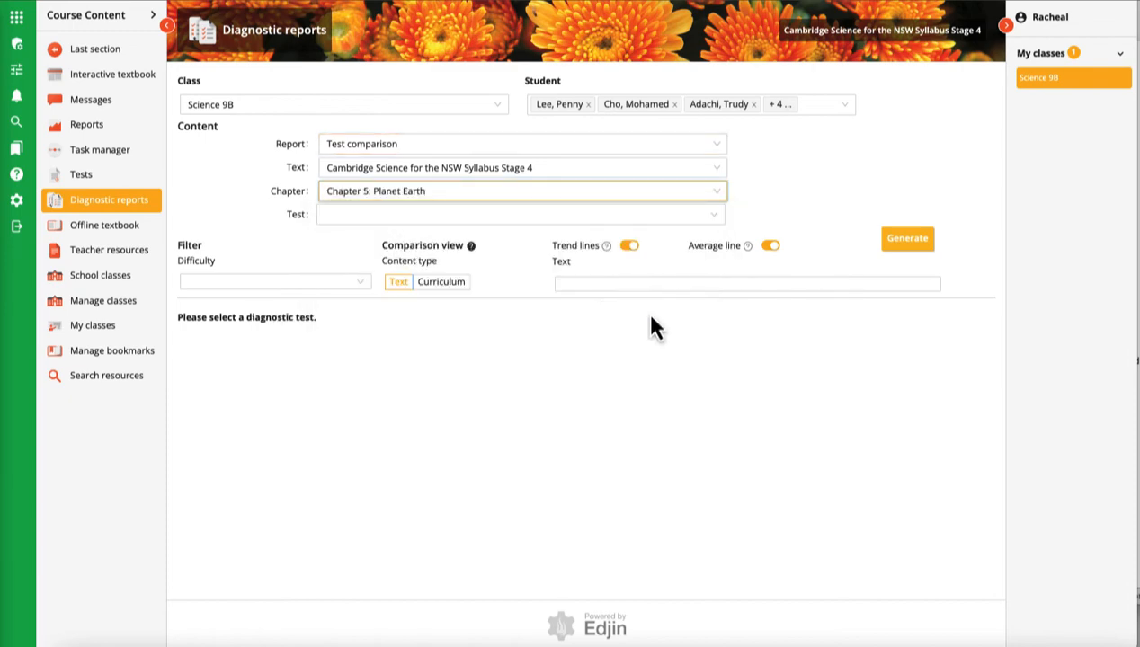
{"action": "left_click", "coordinate": [521, 214]}
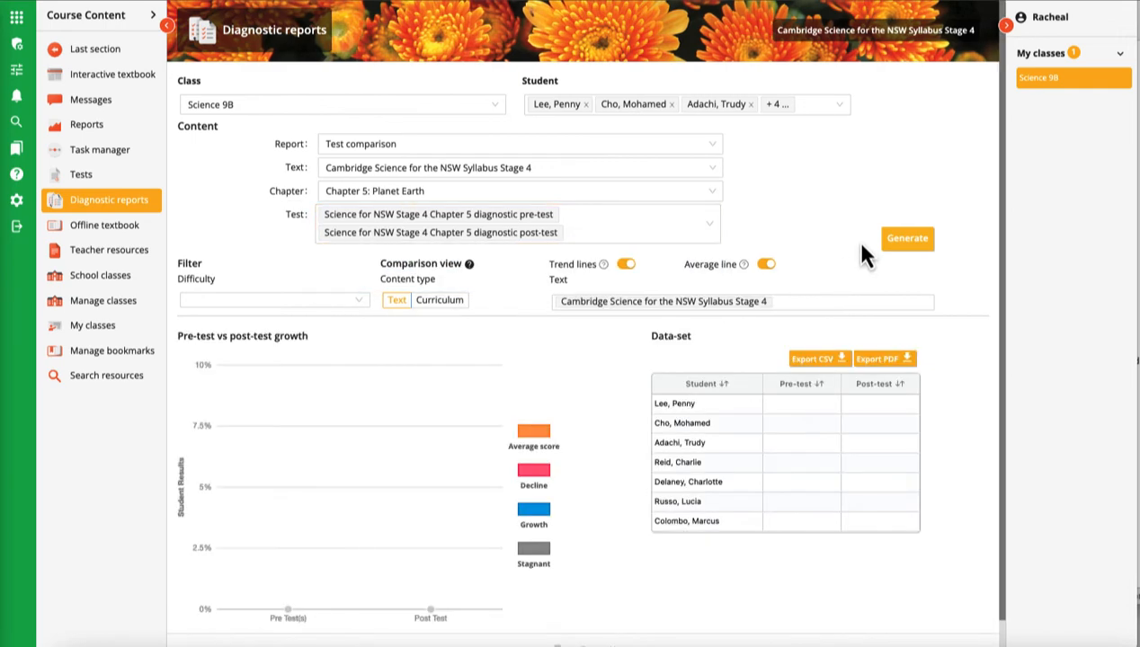
Generate the growth chart, keep trend lines on and limit results to difficulty 2.
{"action": "left_click", "coordinate": [907, 237]}
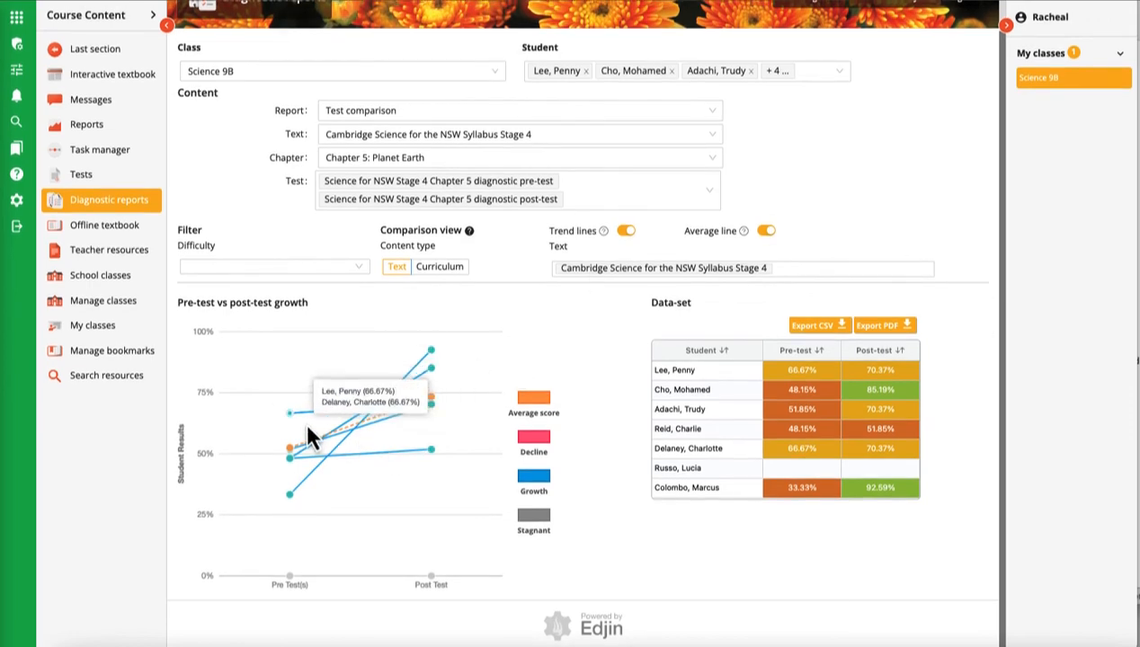
{"action": "mouse_move", "coordinate": [291, 457]}
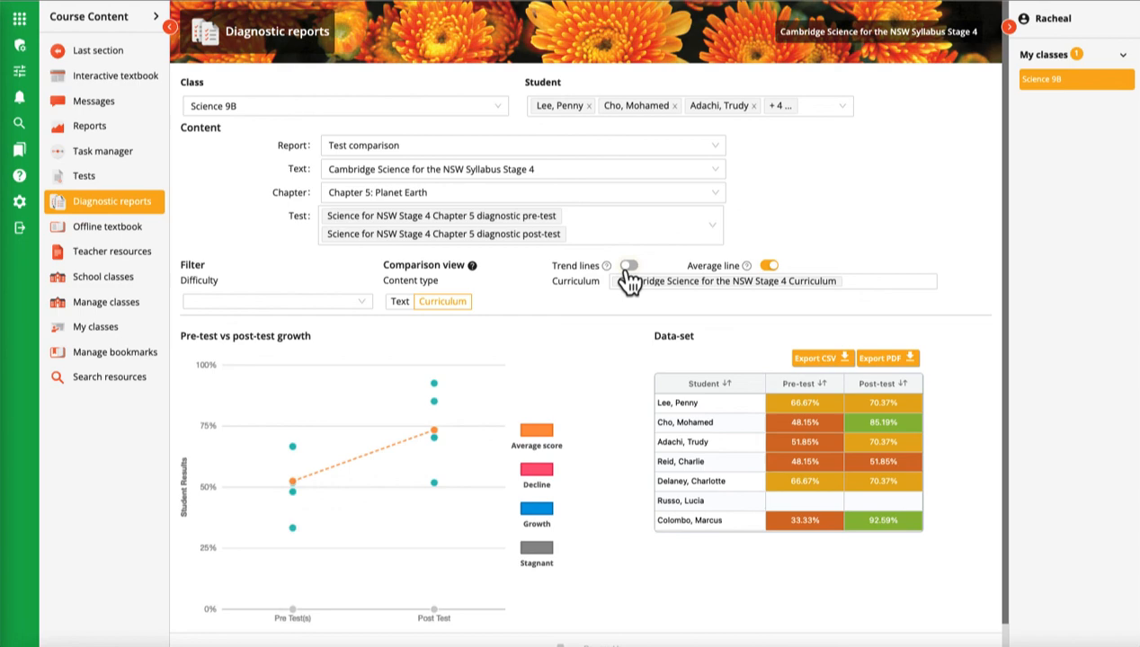
{"action": "left_click", "coordinate": [629, 266]}
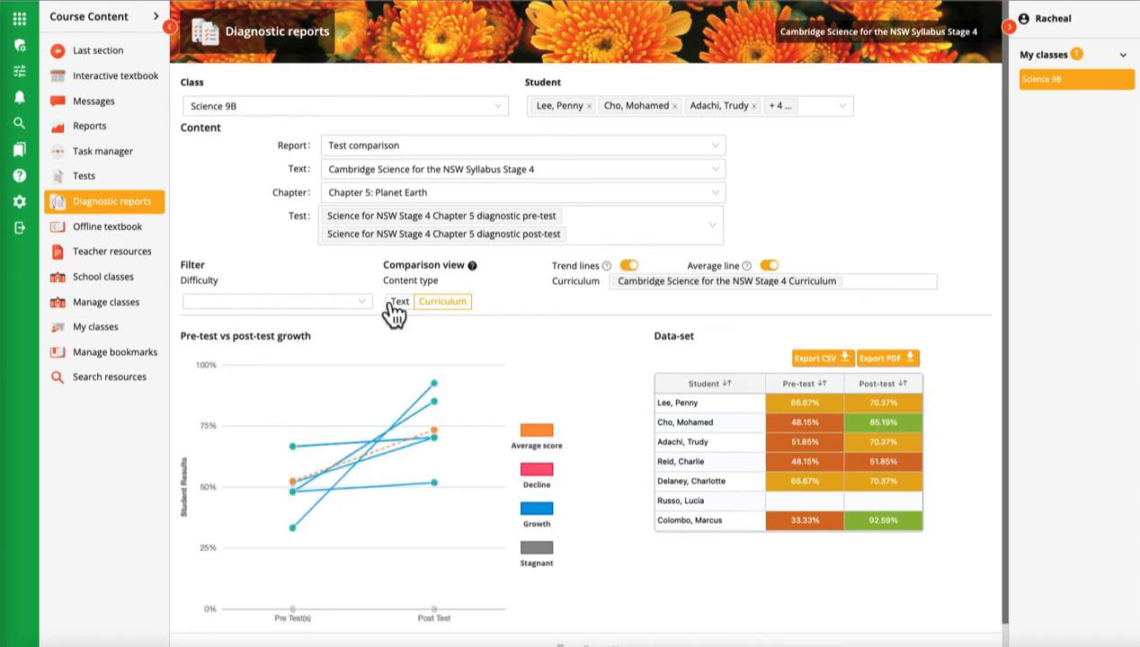
{"action": "left_click", "coordinate": [276, 302]}
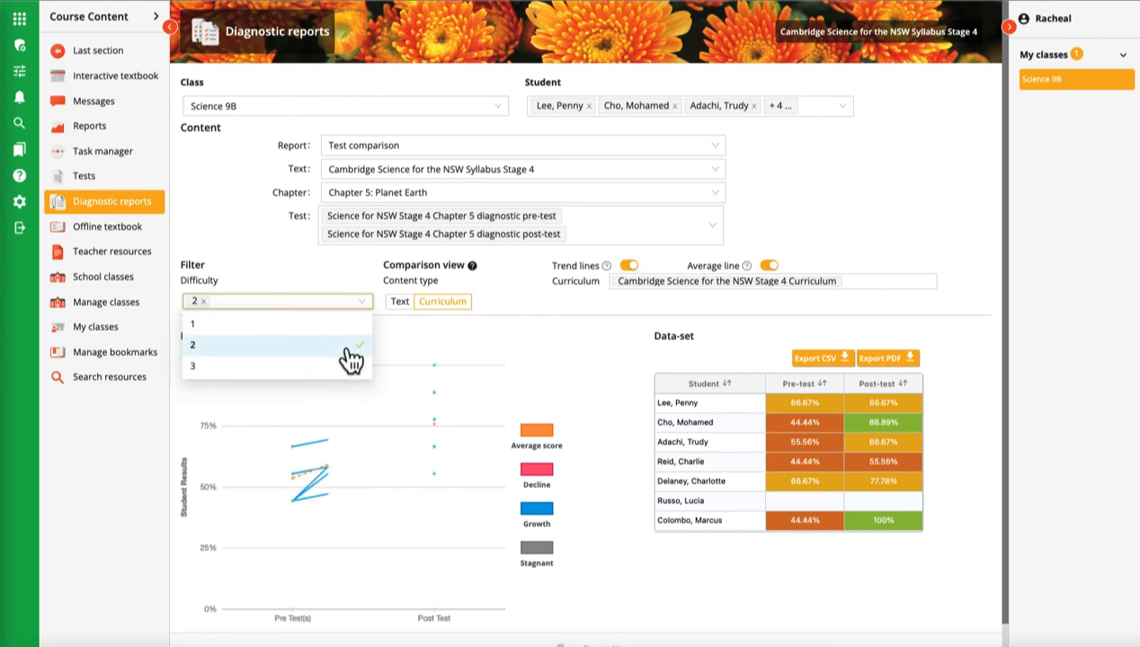
{"action": "left_click", "coordinate": [192, 345]}
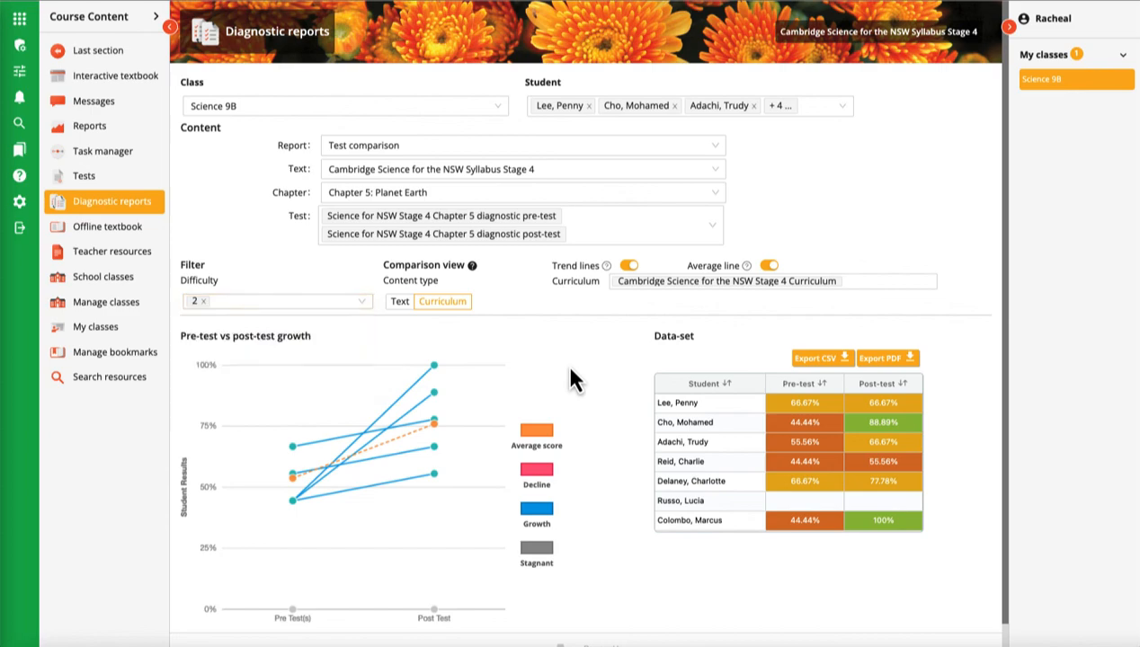